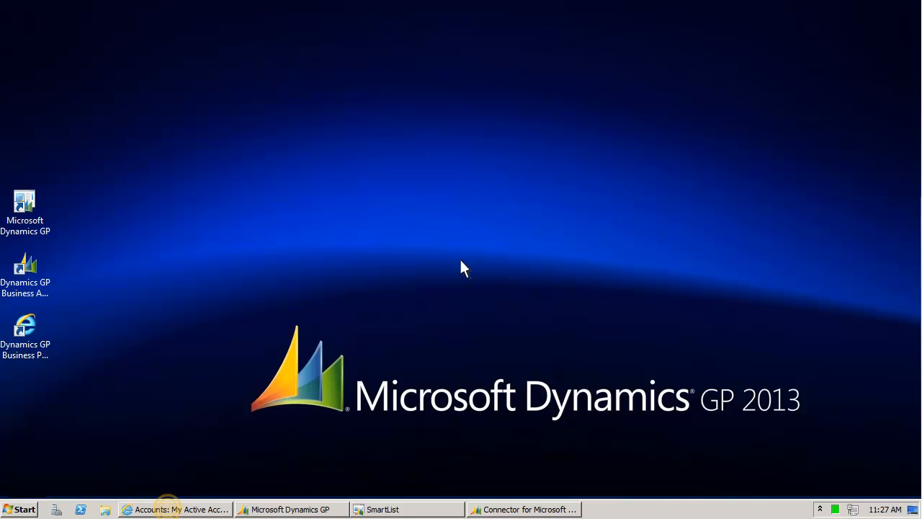
{"action": "mouse_move", "coordinate": [367, 295]}
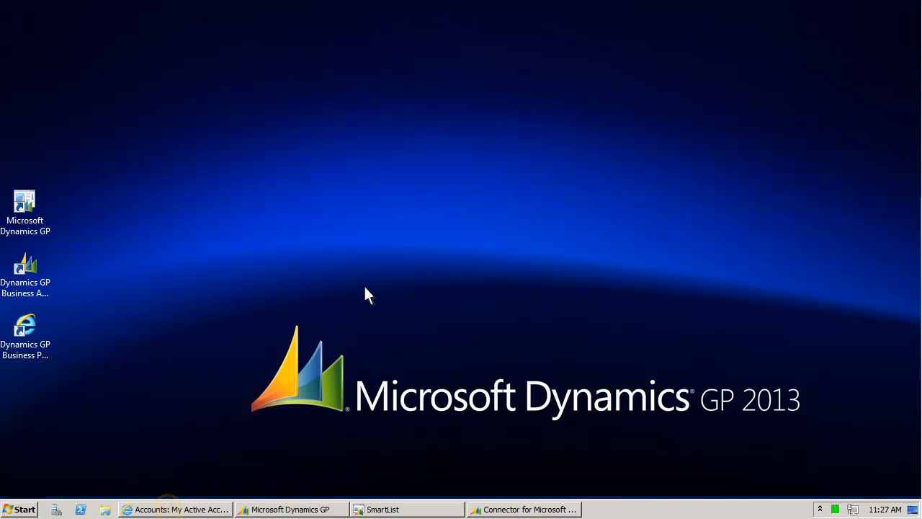
Bring the Dynamics CRM 'Accounts: My Active Accounts' browser window forward from the taskbar
{"action": "left_click", "coordinate": [180, 509]}
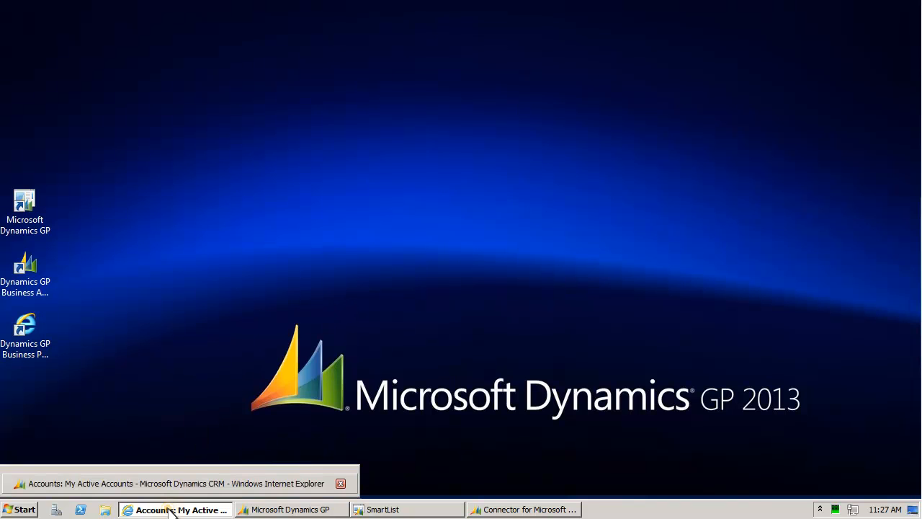
Restore the CRM My Active Accounts list showing Test CRM Account in Fargo
{"action": "left_click", "coordinate": [181, 509]}
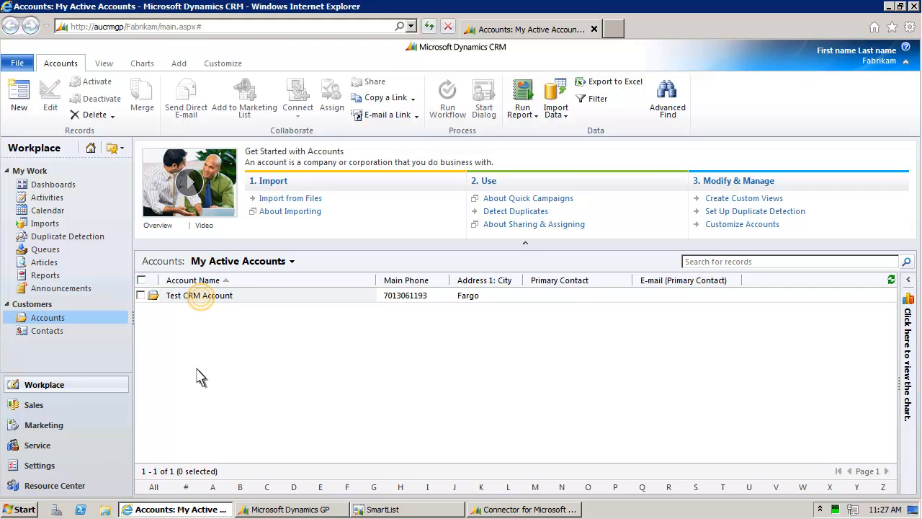
{"action": "mouse_move", "coordinate": [199, 296]}
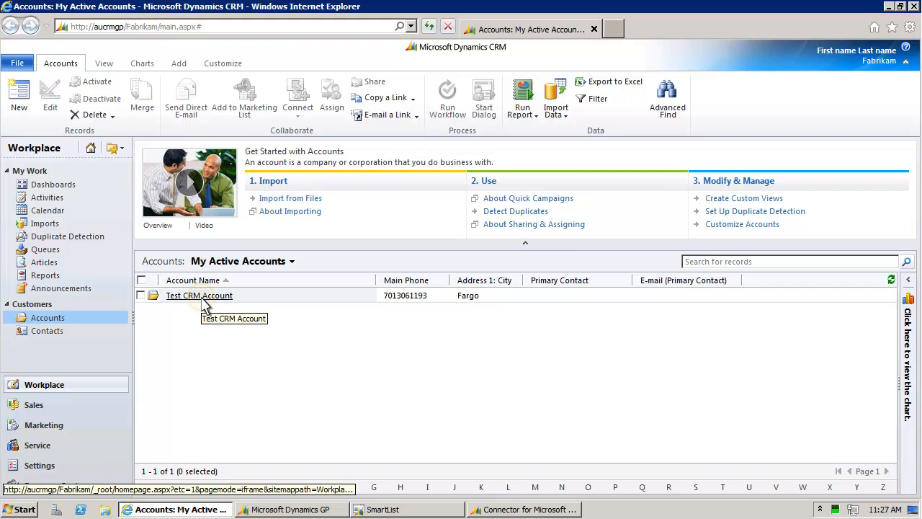
Open the Test CRM Account record and review its general details
{"action": "double_click", "coordinate": [199, 295]}
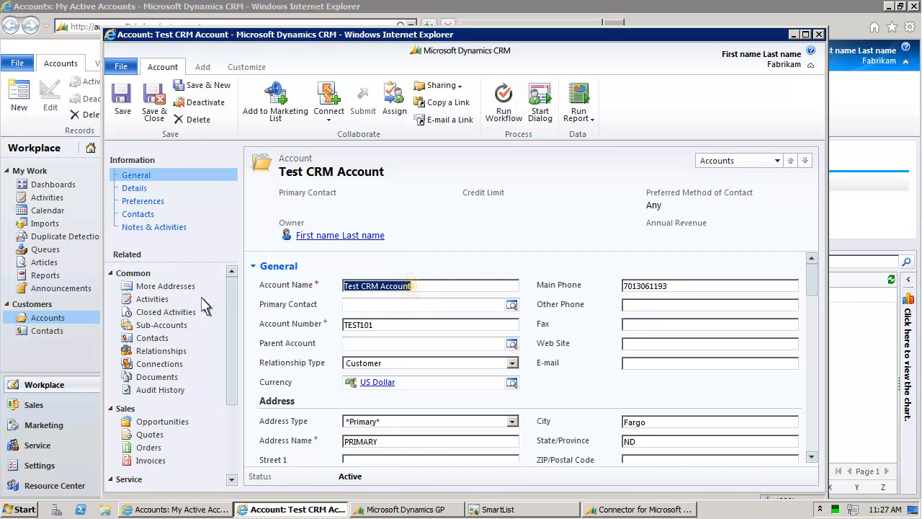
{"action": "left_click", "coordinate": [410, 286]}
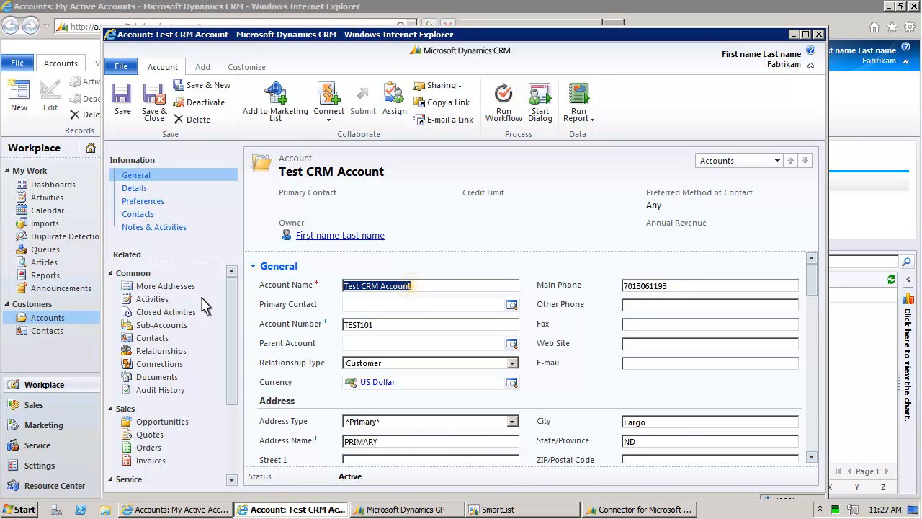
{"action": "left_click", "coordinate": [410, 286]}
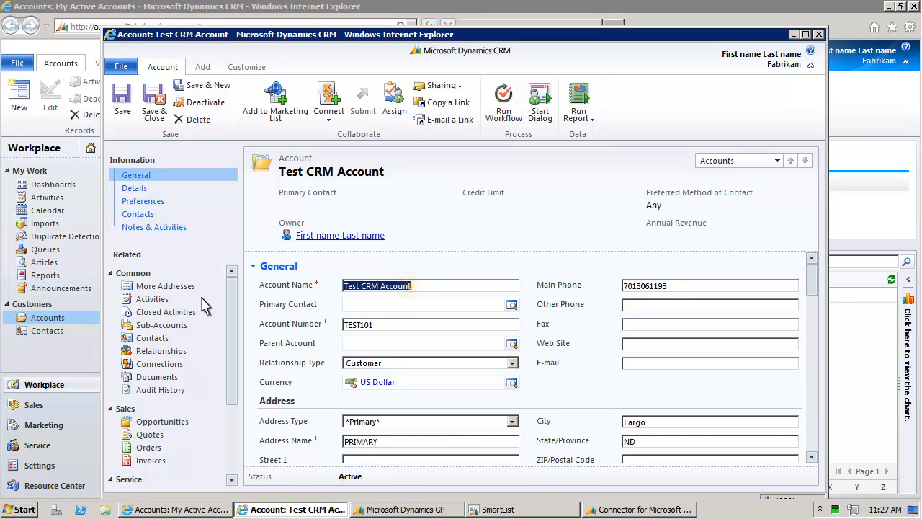
{"action": "left_click", "coordinate": [410, 286]}
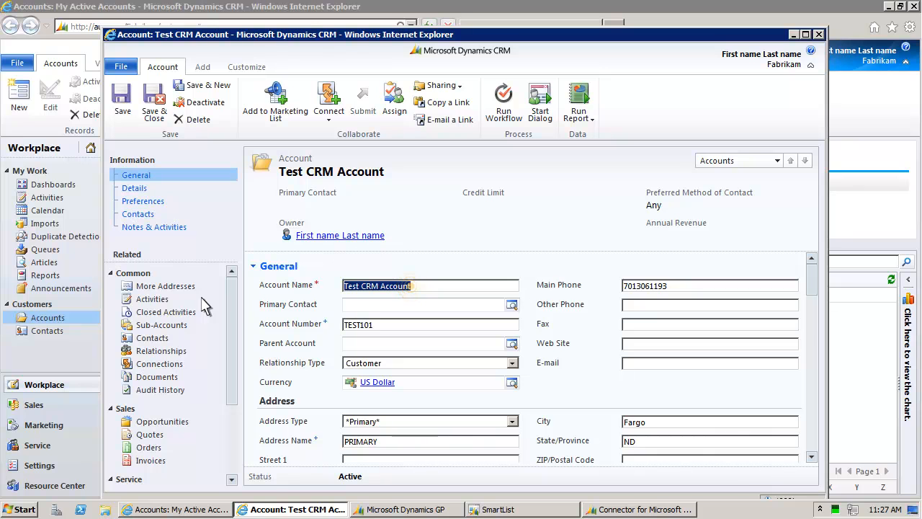
{"action": "left_click", "coordinate": [410, 286]}
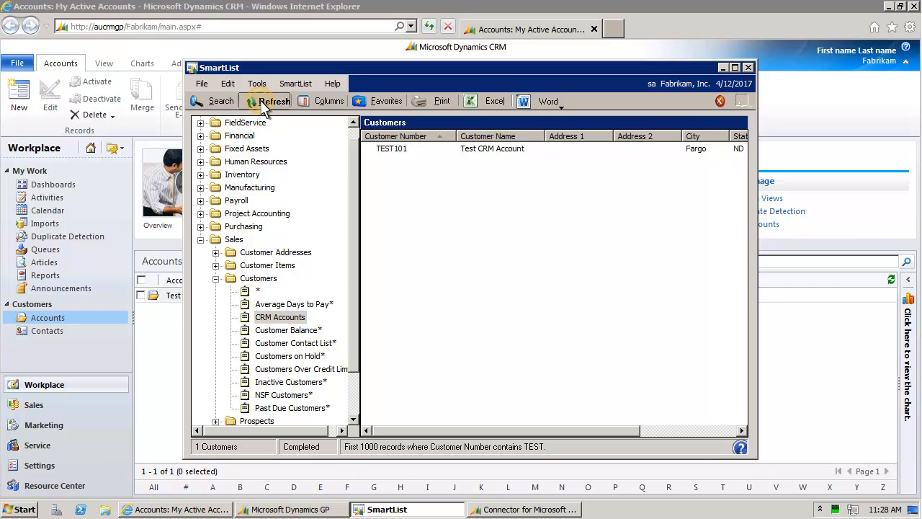
Refresh the SmartList CRM Accounts customer list to show TEST101, Test CRM Account
{"action": "left_click", "coordinate": [274, 100]}
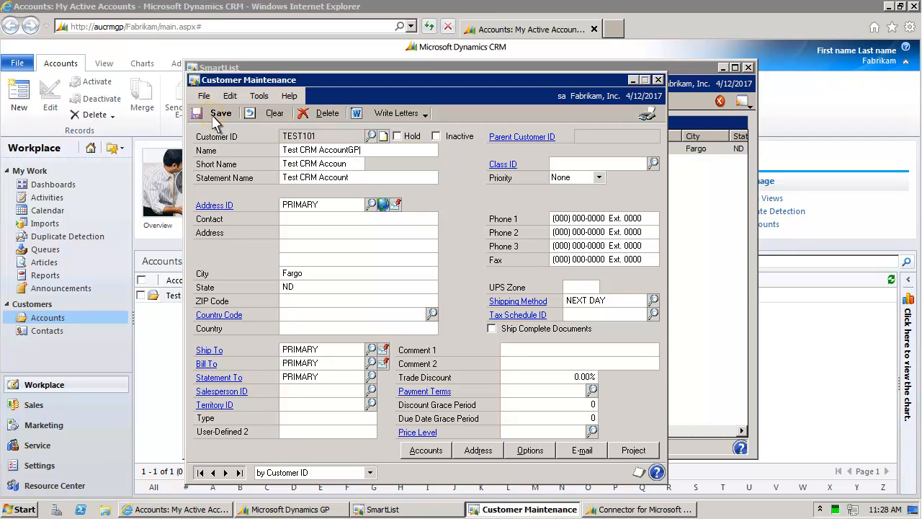
Save customer TEST101 in Customer Maintenance with its name changed to Test CRM AccountGP
{"action": "left_click", "coordinate": [273, 113]}
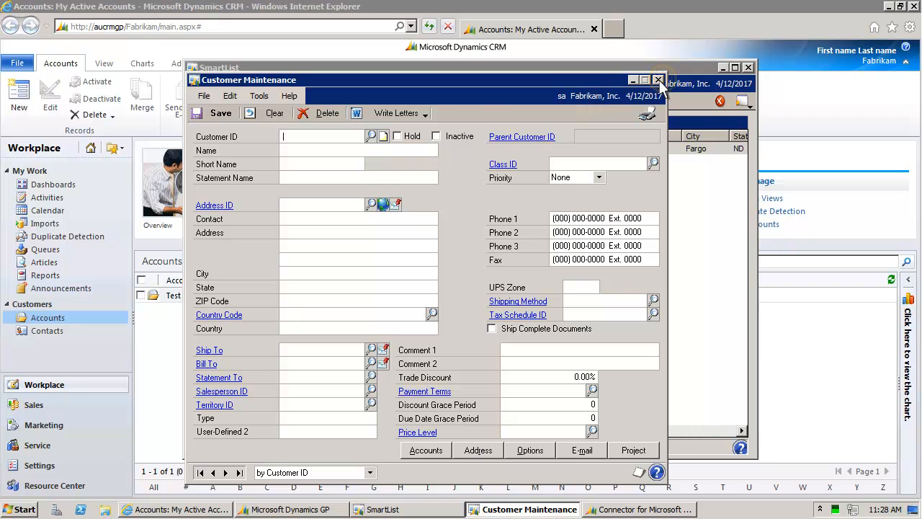
Close Customer Maintenance and refresh SmartList so TEST101 reads Test CRM AccountGP
{"action": "left_click", "coordinate": [658, 80]}
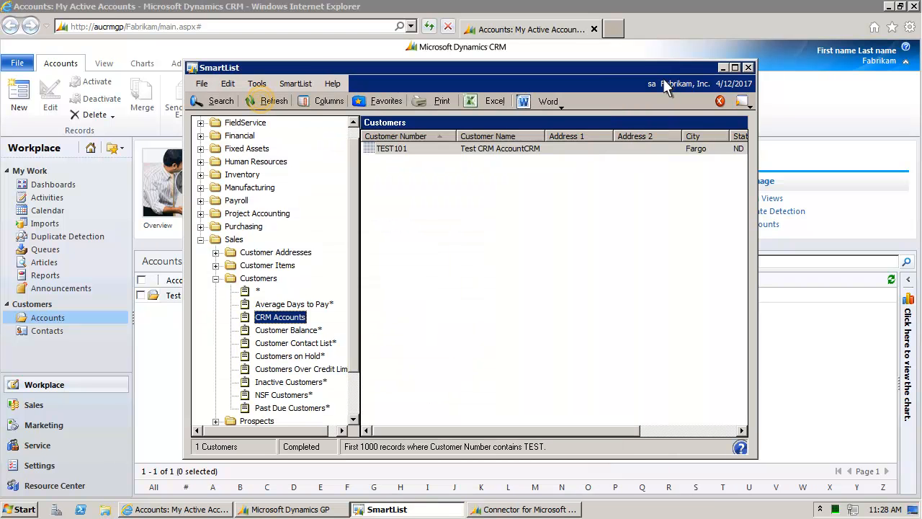
{"action": "left_click", "coordinate": [274, 100]}
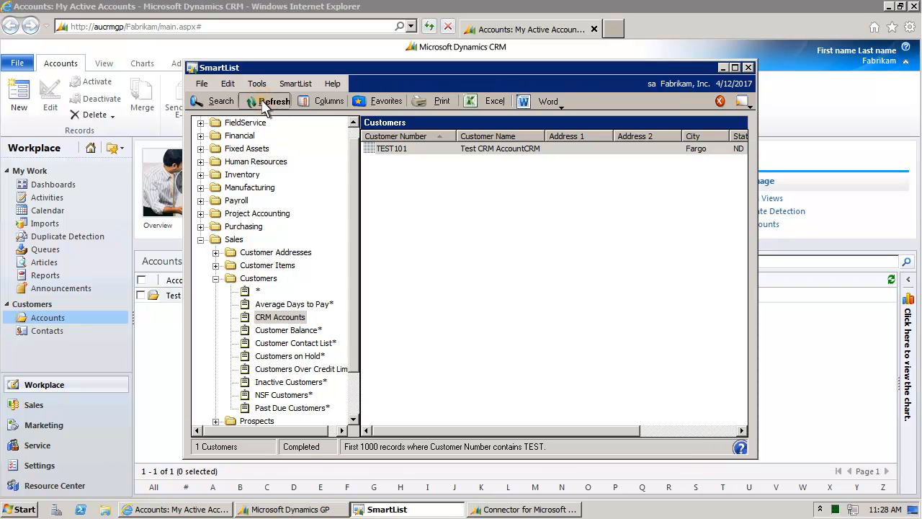
{"action": "left_click", "coordinate": [274, 101]}
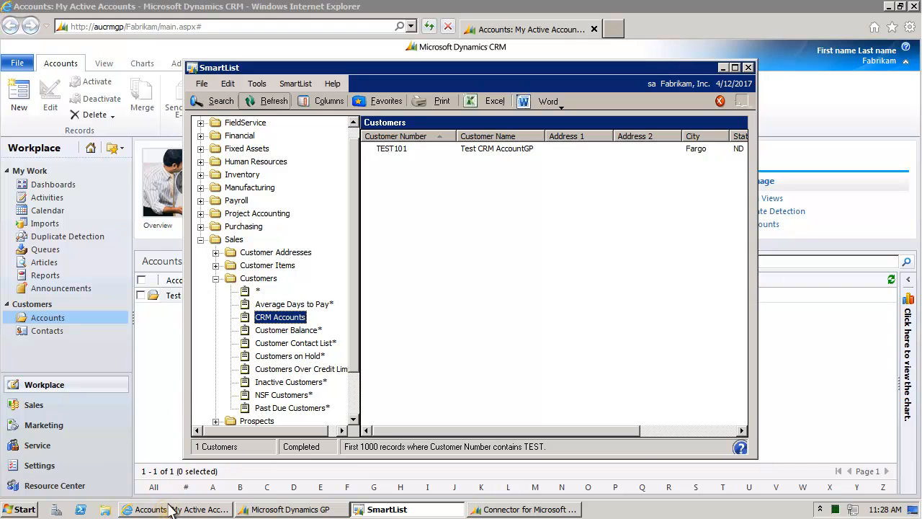
Return to the CRM accounts list to check the test account's updated name
{"action": "left_click", "coordinate": [177, 509]}
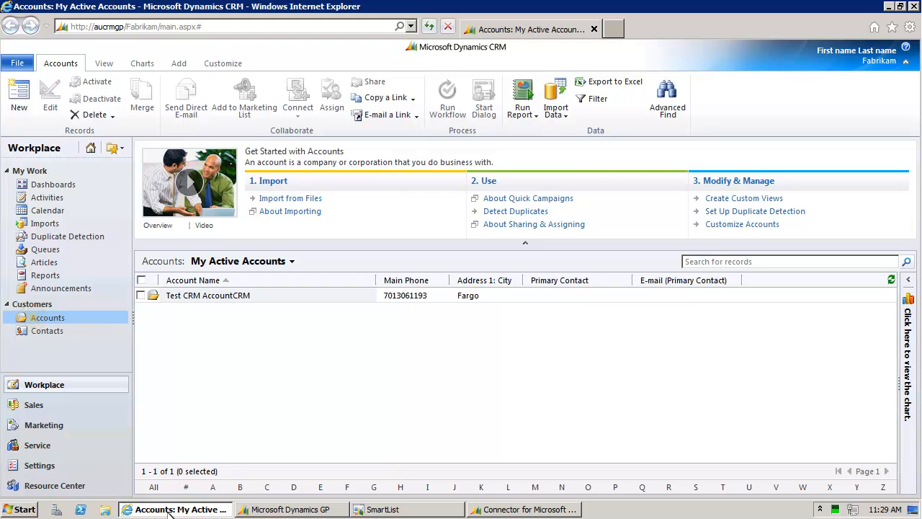
{"action": "mouse_move", "coordinate": [70, 421]}
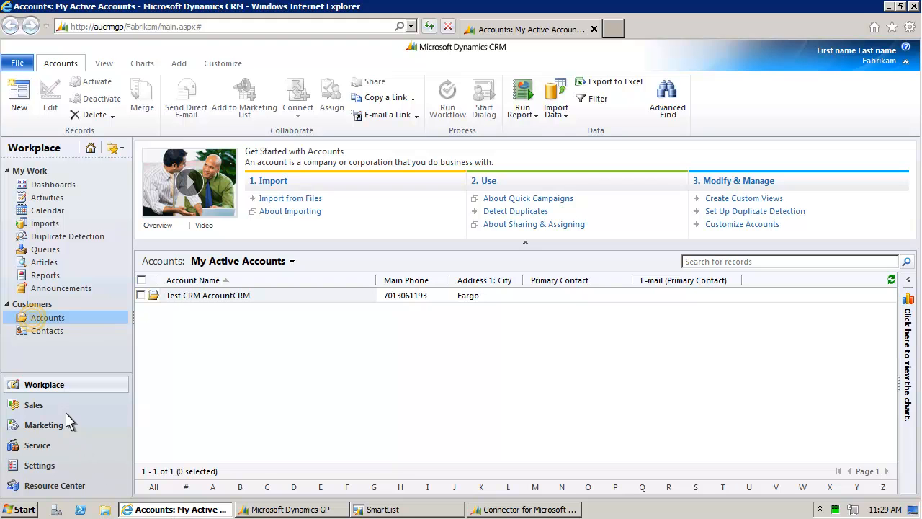
{"action": "mouse_move", "coordinate": [47, 317]}
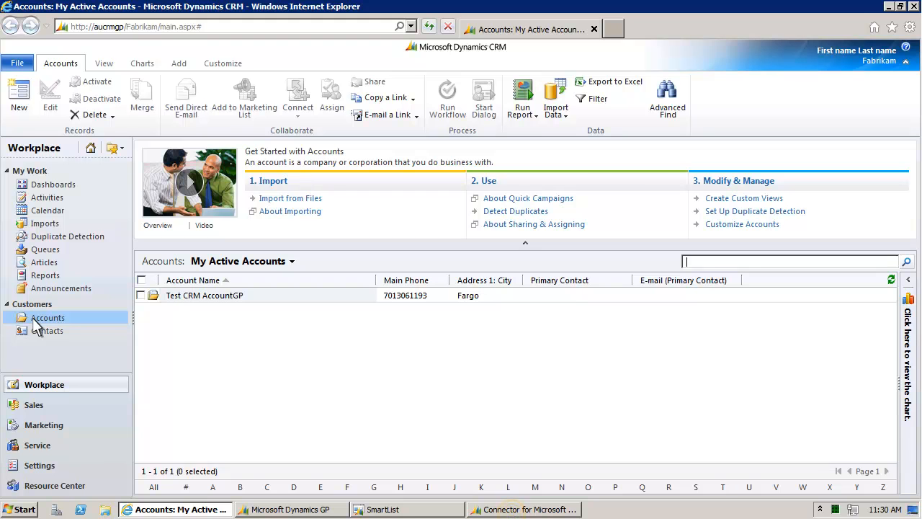
{"action": "mouse_move", "coordinate": [459, 462]}
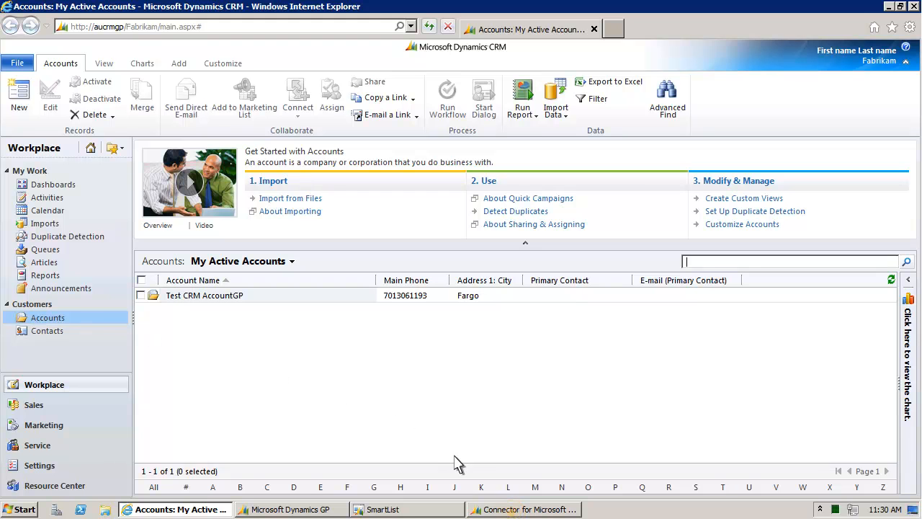
Bring the Connector forward and view the Account to Customer map's log, which has no messages
{"action": "left_click", "coordinate": [525, 510]}
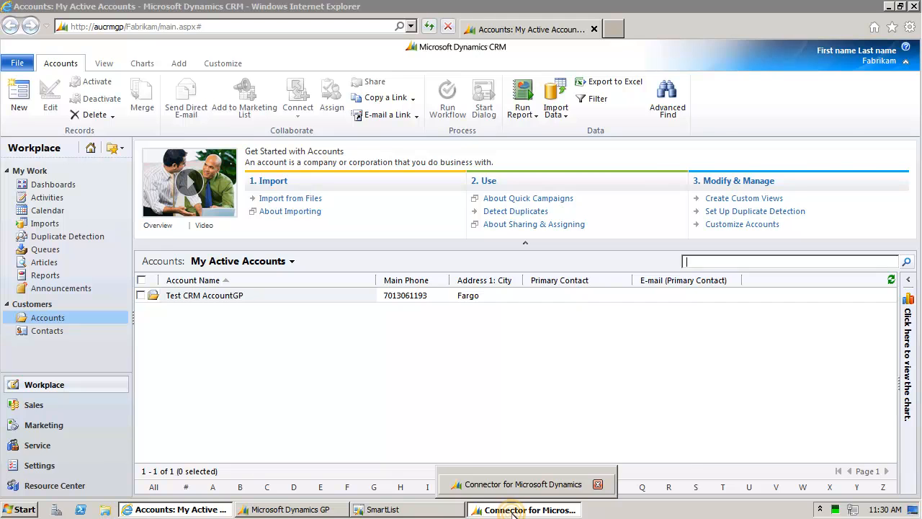
{"action": "left_click", "coordinate": [526, 509]}
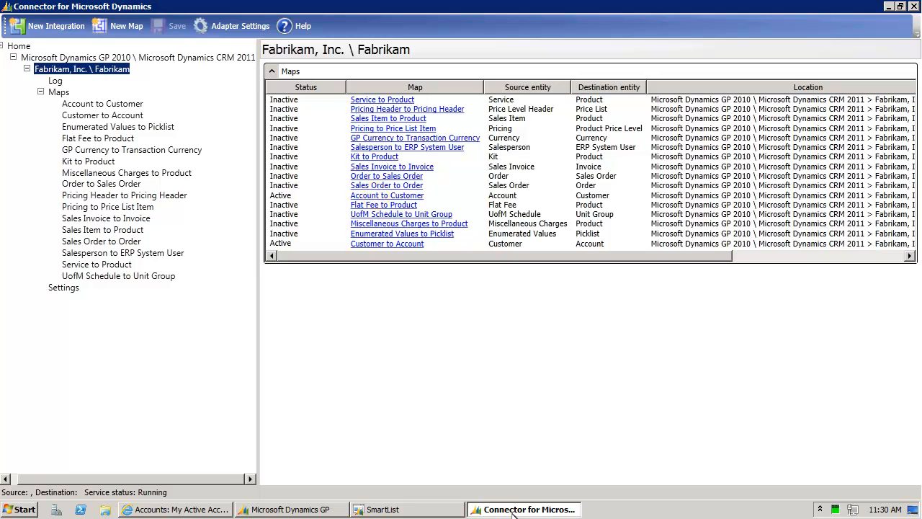
{"action": "mouse_move", "coordinate": [381, 209]}
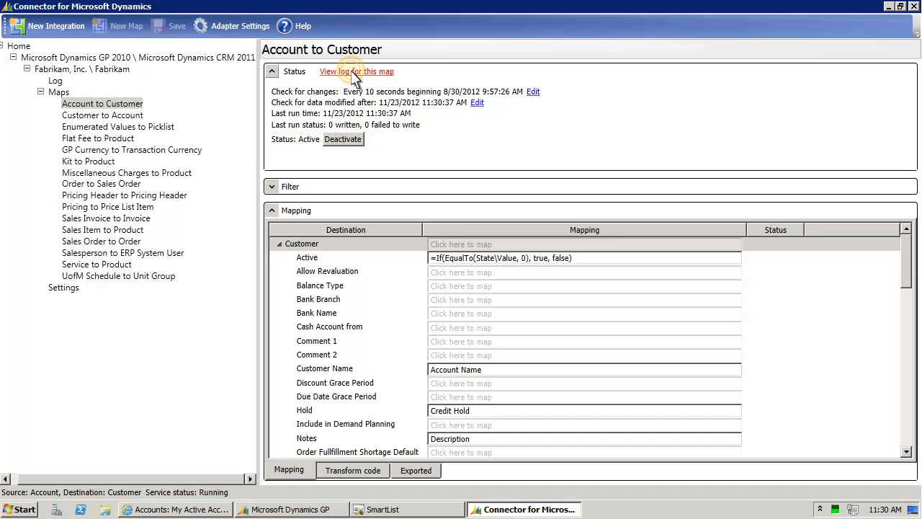
{"action": "left_click", "coordinate": [356, 71]}
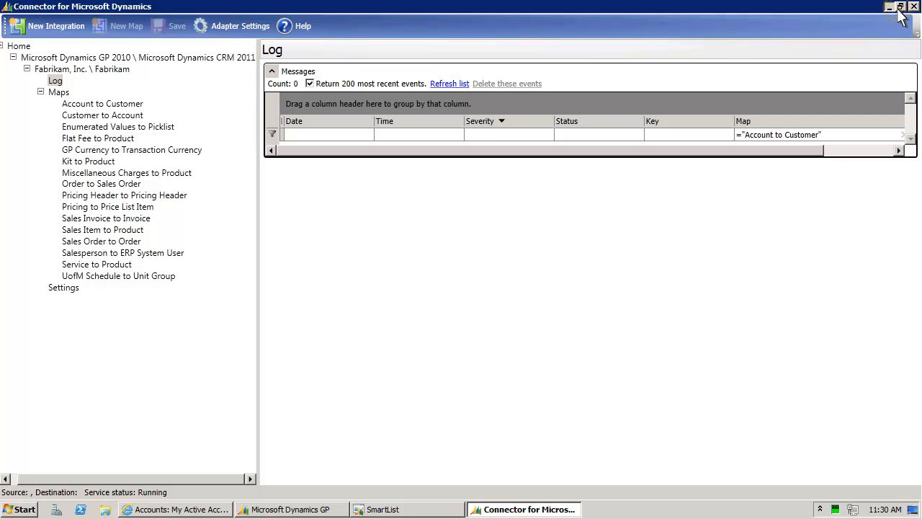
Minimize the Connector and bring up the CRM All Orders list
{"action": "left_click", "coordinate": [890, 6]}
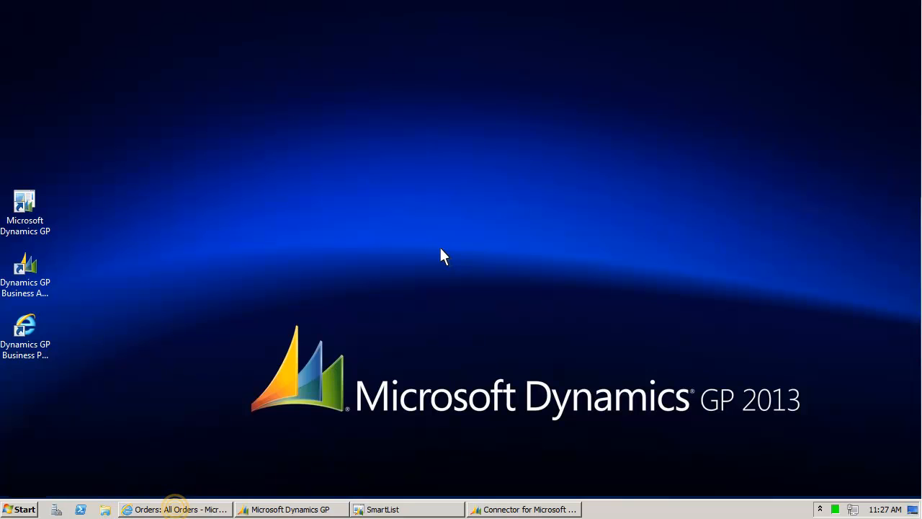
{"action": "mouse_move", "coordinate": [190, 480]}
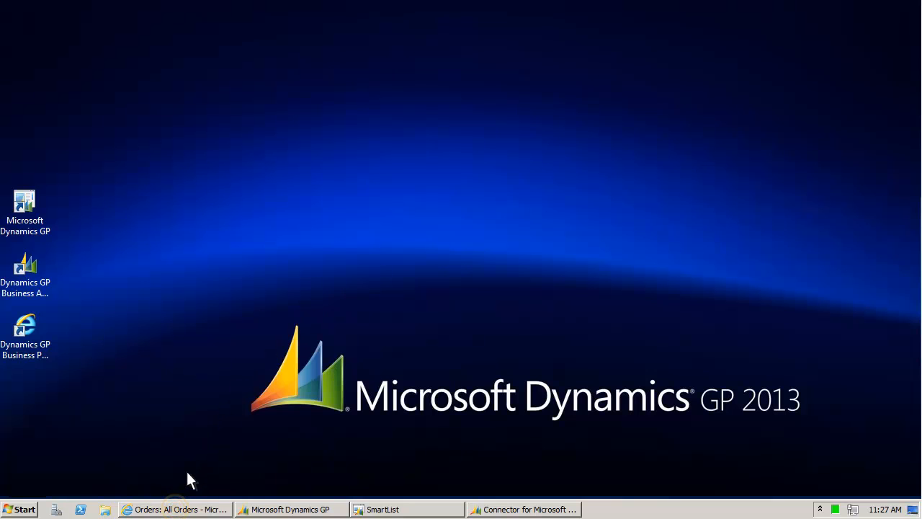
{"action": "left_click", "coordinate": [175, 510]}
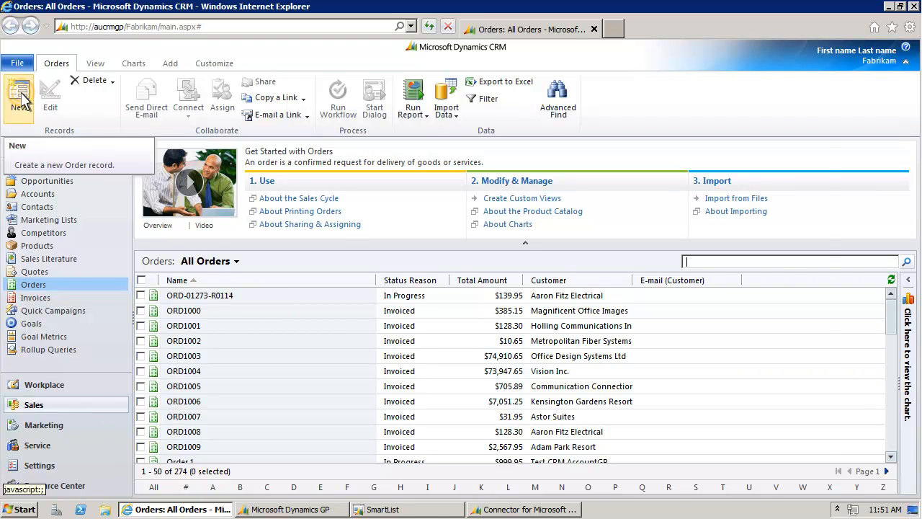
Create a new CRM sales order and name it Order2
{"action": "left_click", "coordinate": [18, 97]}
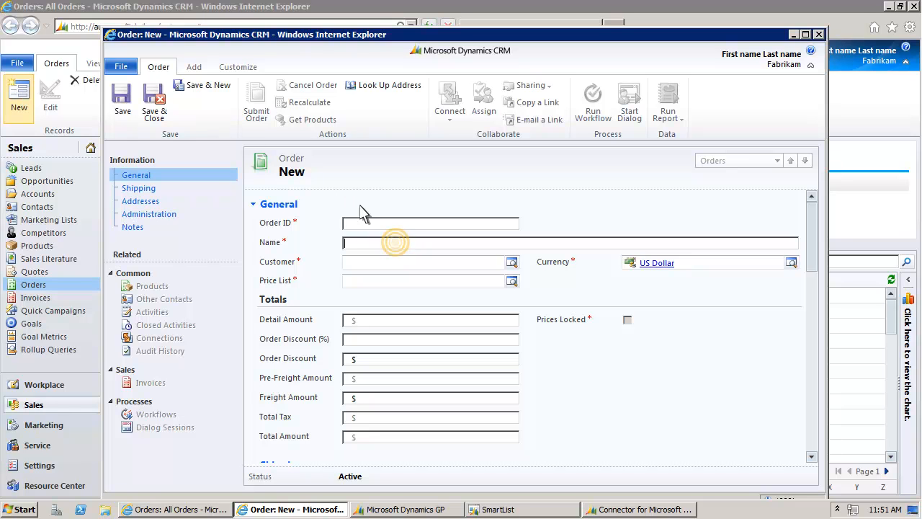
{"action": "type", "text": "Order2"}
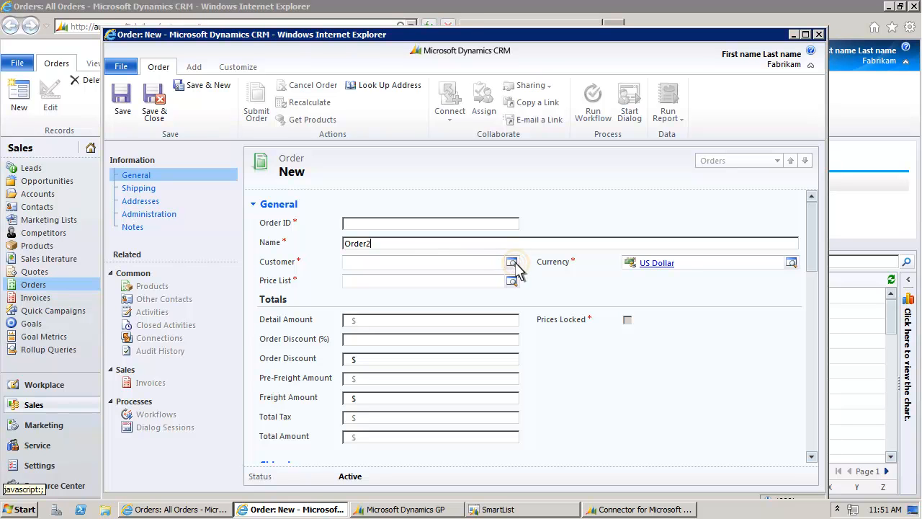
Bring up the Customer lookup list for the new order
{"action": "left_click", "coordinate": [512, 263]}
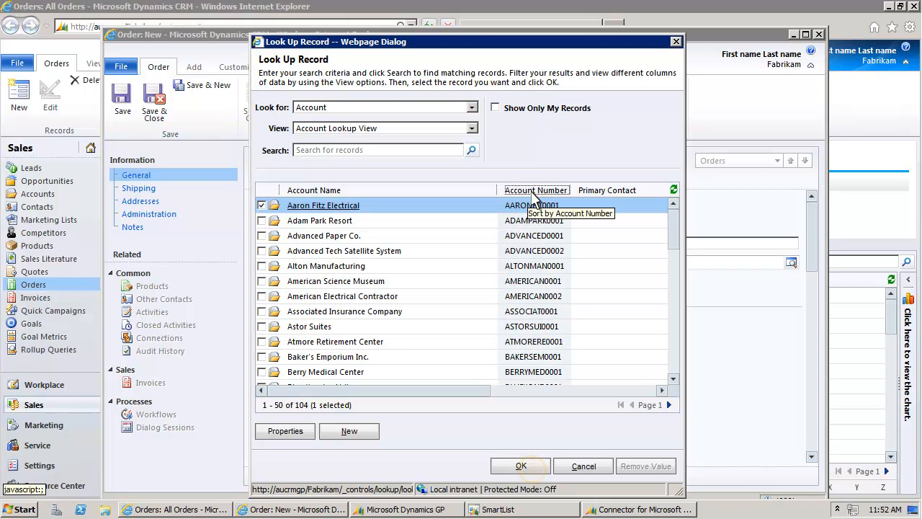
{"action": "mouse_move", "coordinate": [534, 265]}
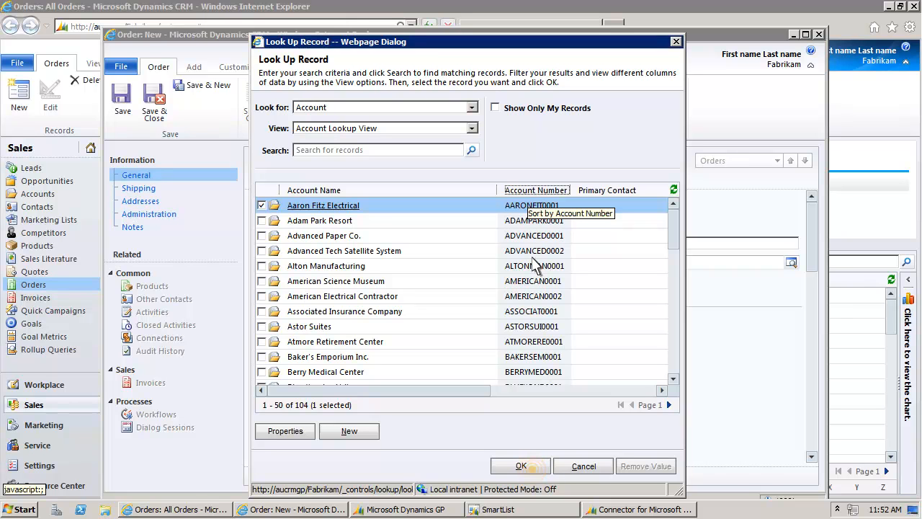
Set the customer to Aaron Fitz Electrical and the price list to RETAIL - USD
{"action": "left_click", "coordinate": [521, 466]}
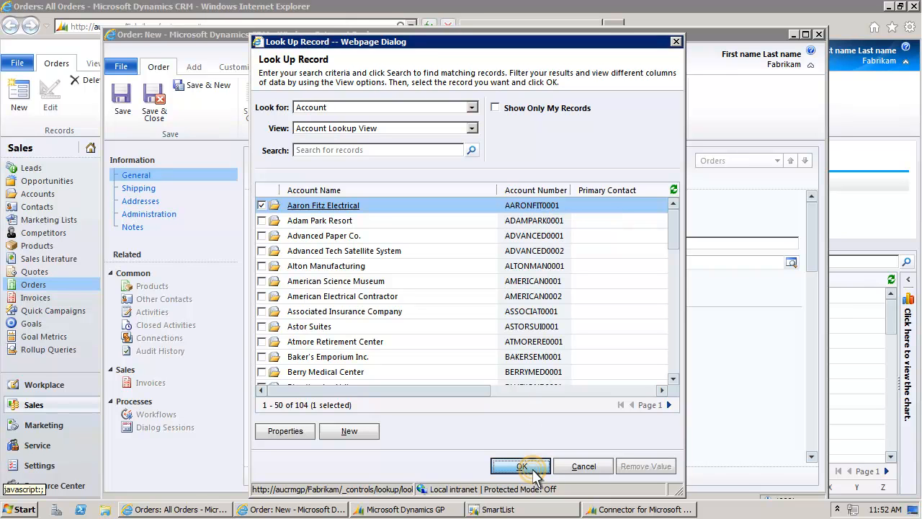
{"action": "left_click", "coordinate": [520, 467]}
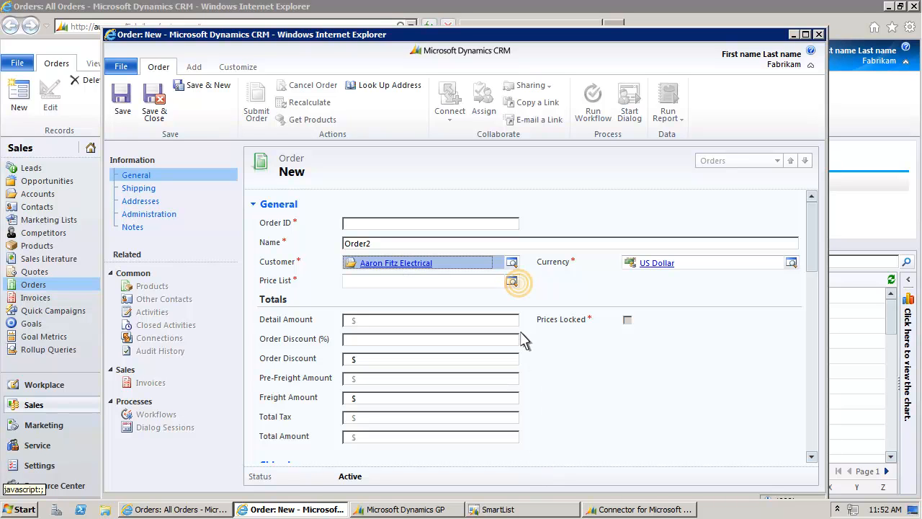
{"action": "left_click", "coordinate": [513, 281]}
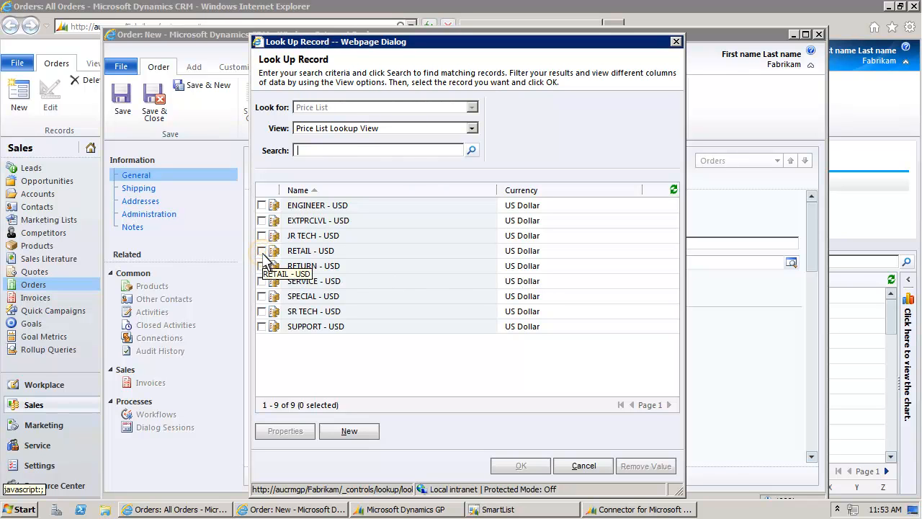
{"action": "left_click", "coordinate": [262, 251]}
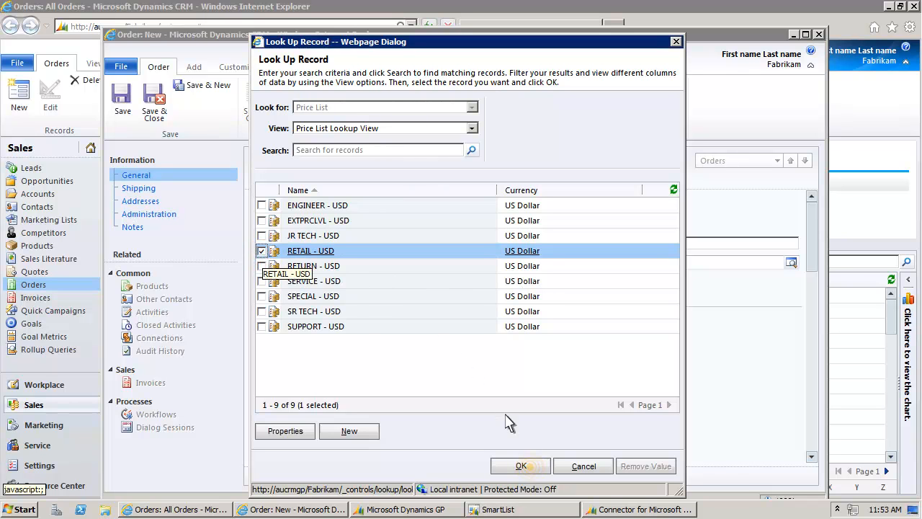
{"action": "left_click", "coordinate": [521, 465]}
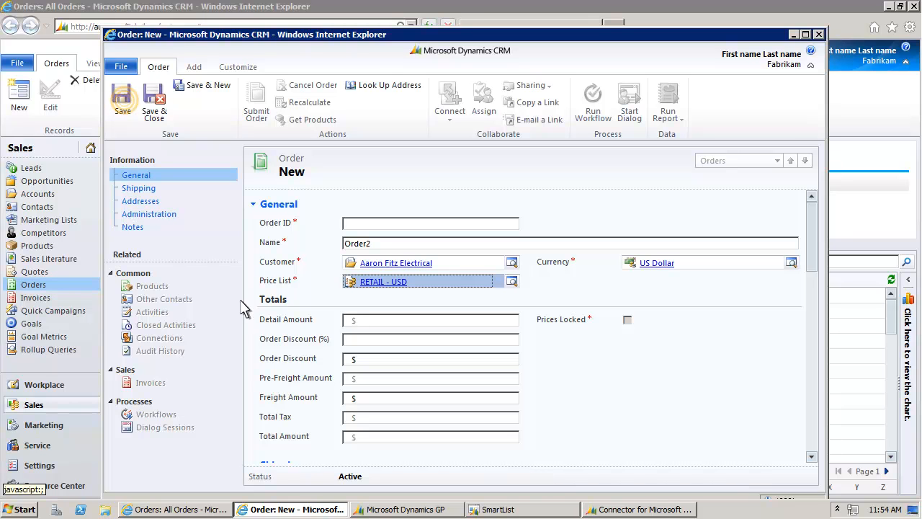
{"action": "mouse_move", "coordinate": [123, 101]}
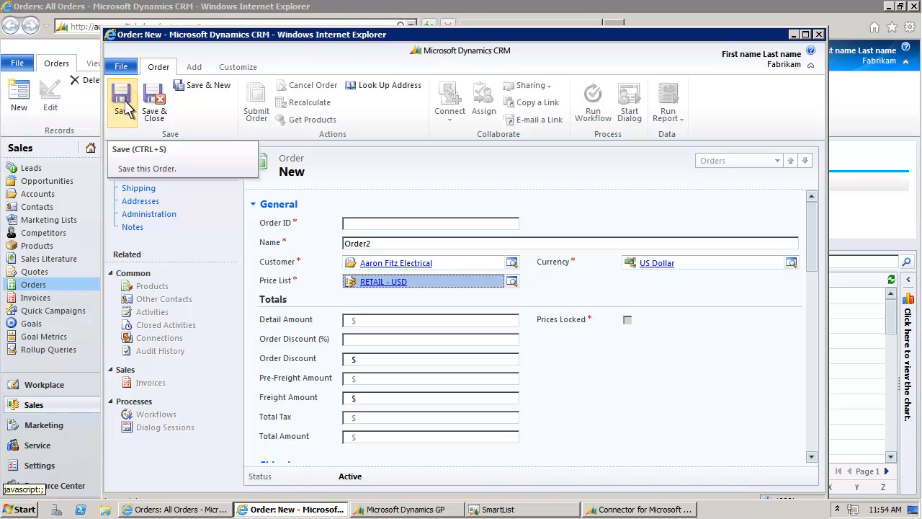
Save Order2 as ORD-01274-S2Y3W6 and begin a new order product from its Products list
{"action": "left_click", "coordinate": [122, 101]}
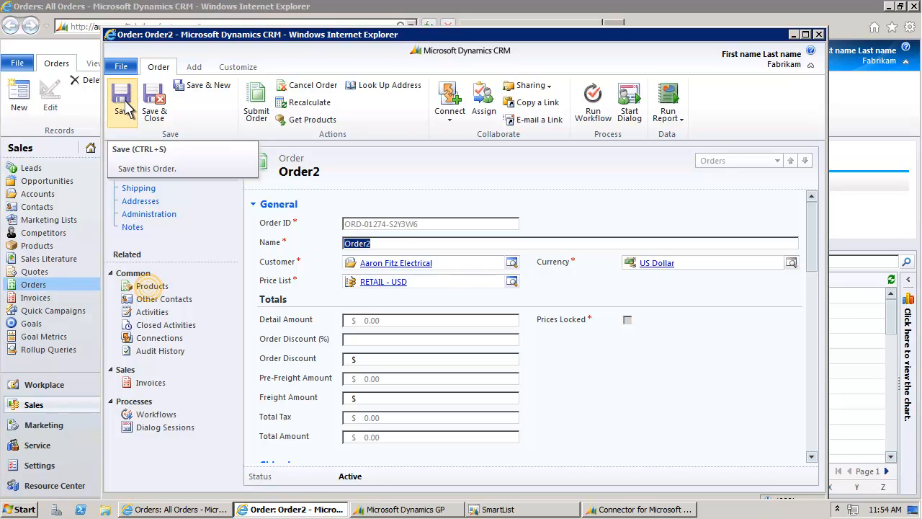
{"action": "mouse_move", "coordinate": [151, 286]}
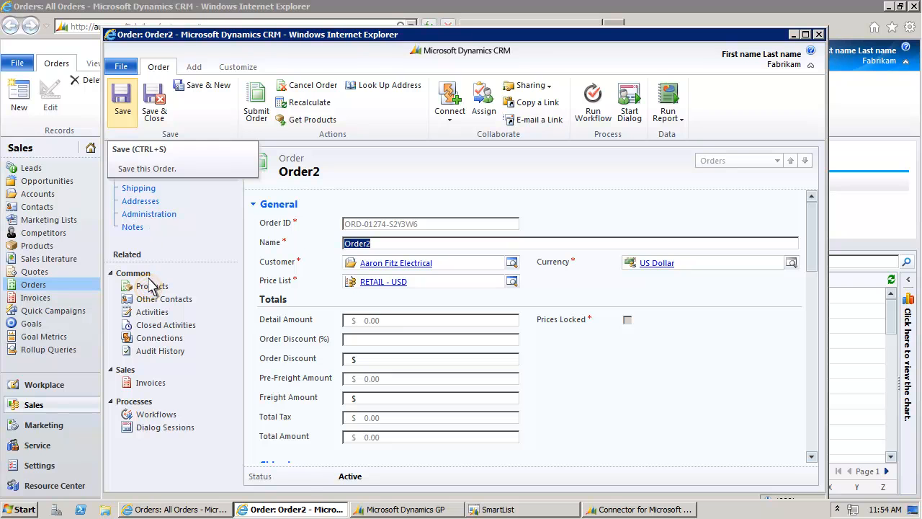
{"action": "left_click", "coordinate": [152, 285]}
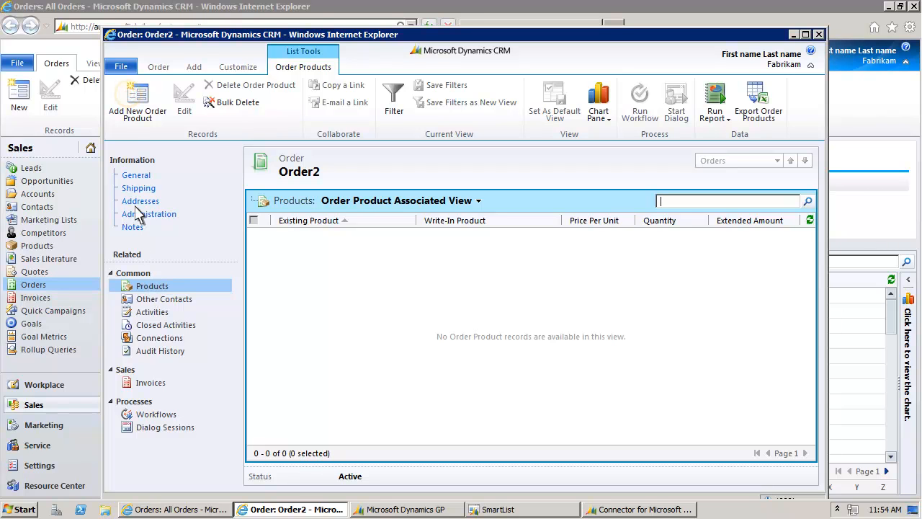
{"action": "mouse_move", "coordinate": [137, 101]}
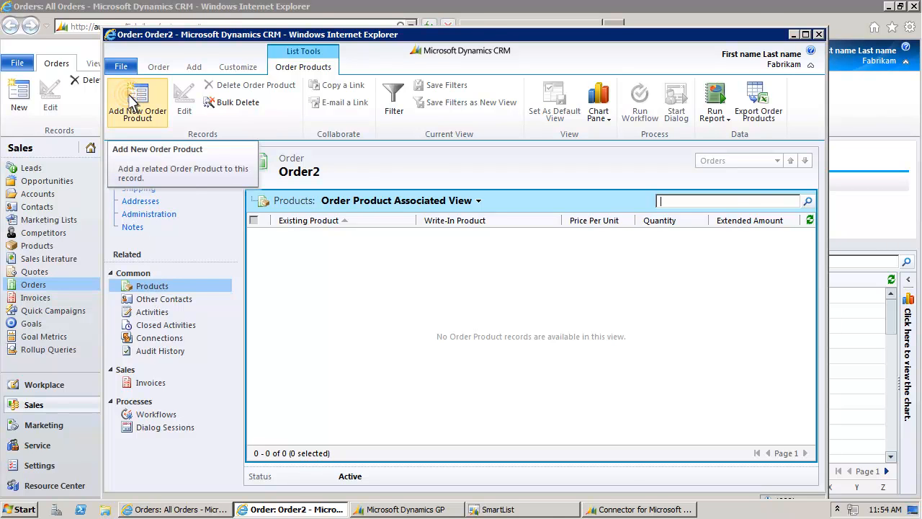
{"action": "left_click", "coordinate": [137, 97]}
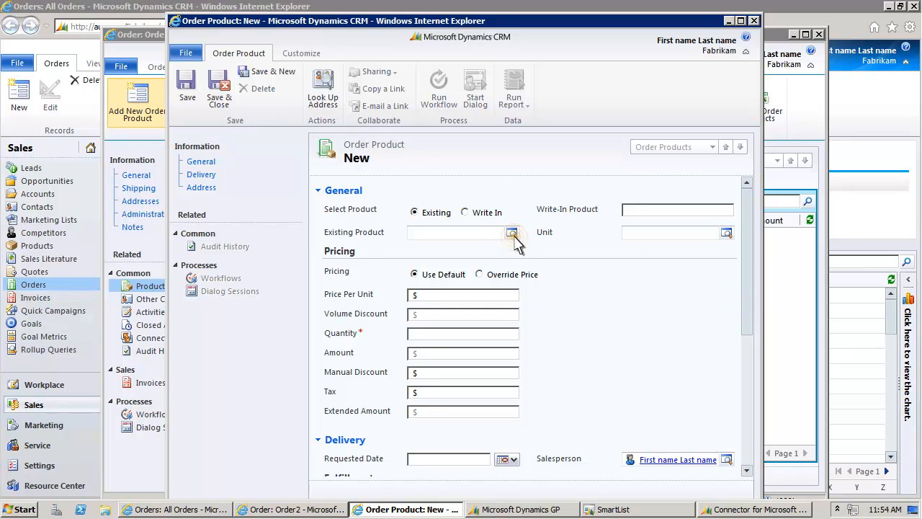
Add an order line for 15" Monitor, unit Each, quantity 1, and save it back to Order2
{"action": "left_click", "coordinate": [513, 232]}
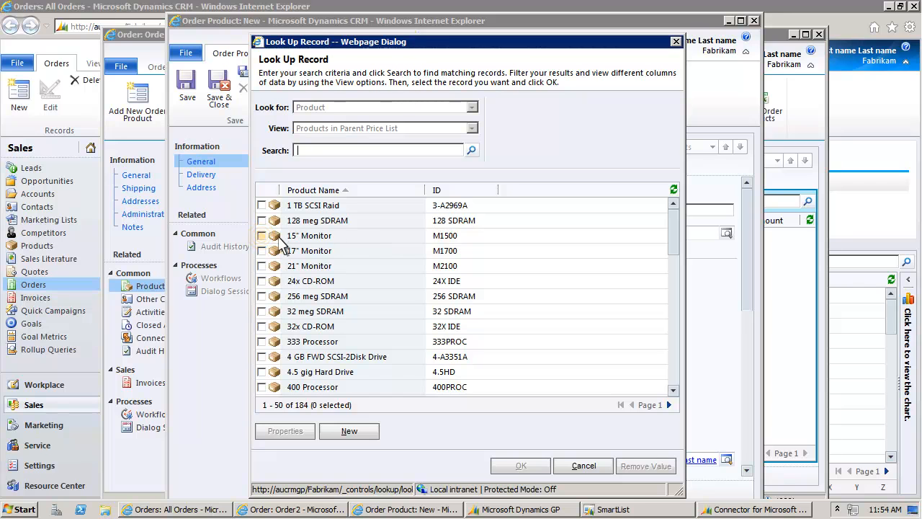
{"action": "left_click", "coordinate": [262, 235]}
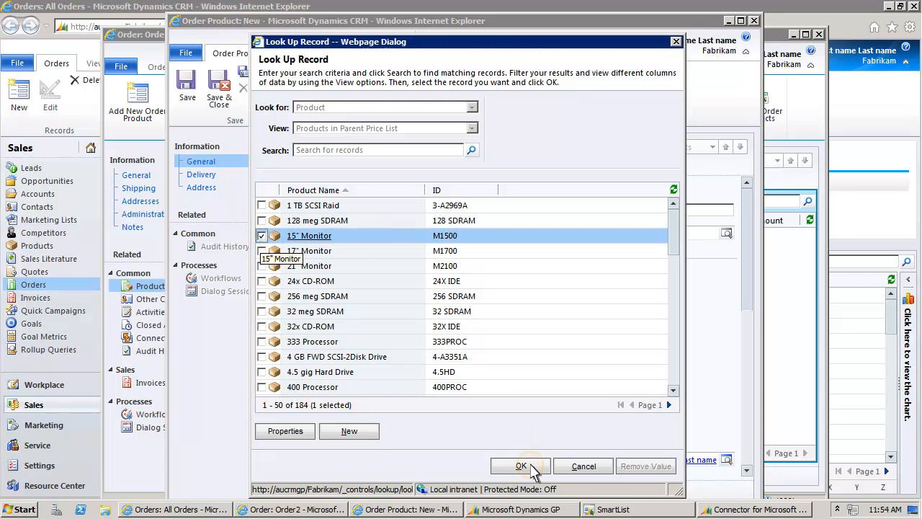
{"action": "left_click", "coordinate": [521, 466]}
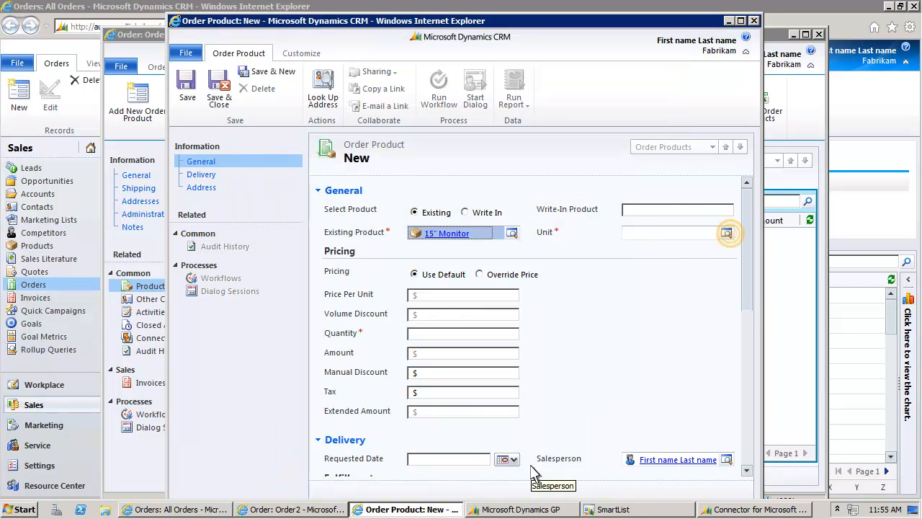
{"action": "mouse_move", "coordinate": [696, 342]}
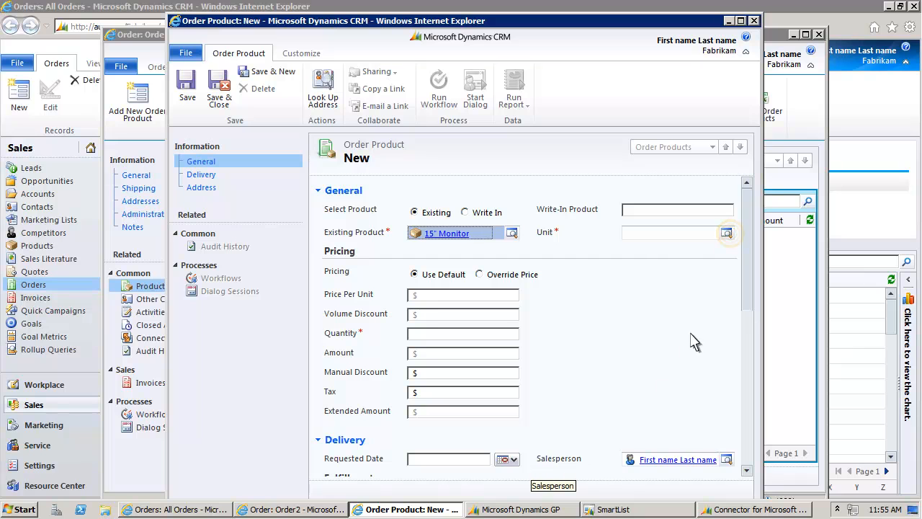
{"action": "mouse_move", "coordinate": [728, 233]}
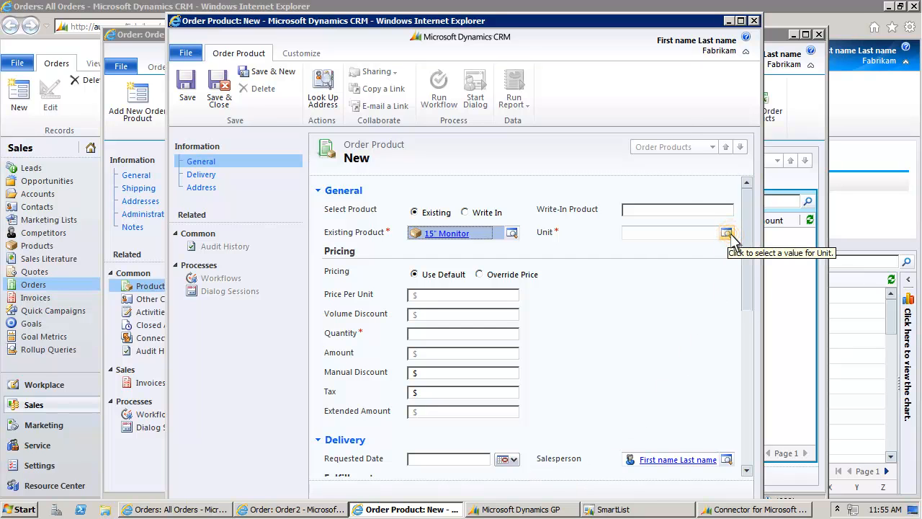
{"action": "left_click", "coordinate": [727, 232]}
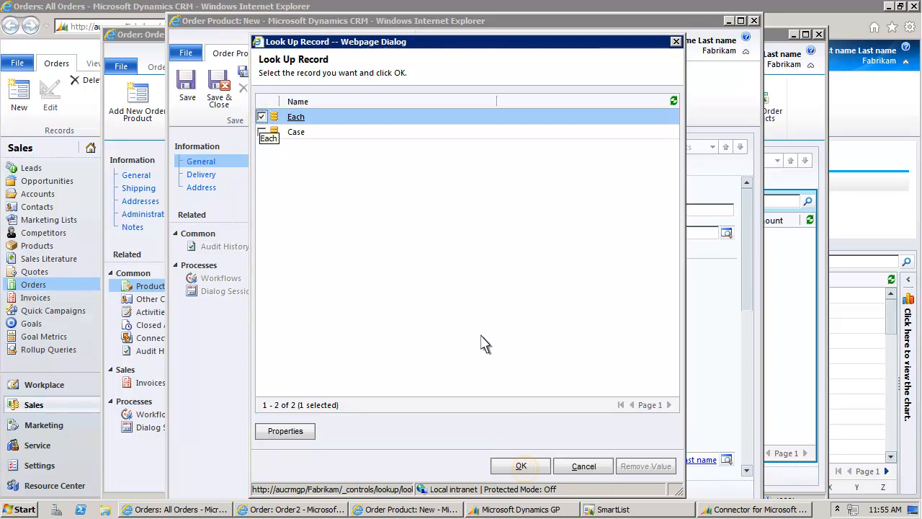
{"action": "left_click", "coordinate": [520, 466]}
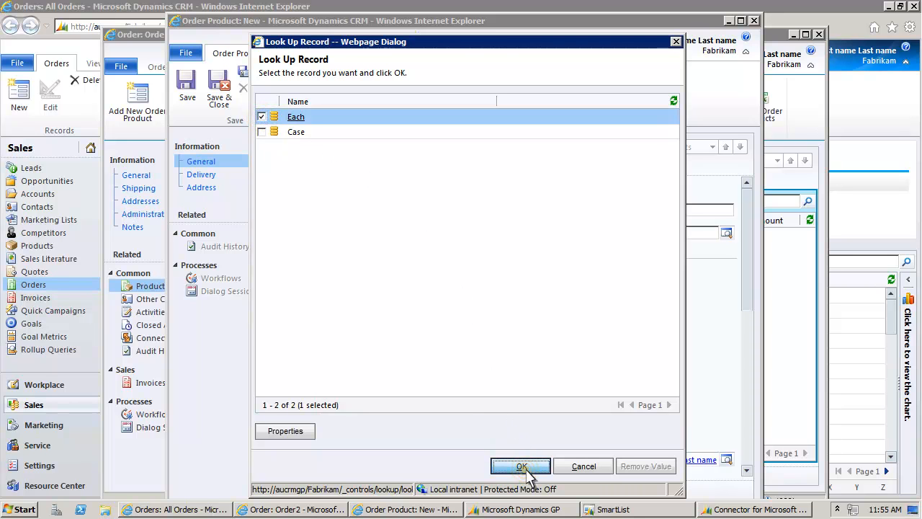
{"action": "left_click", "coordinate": [520, 466]}
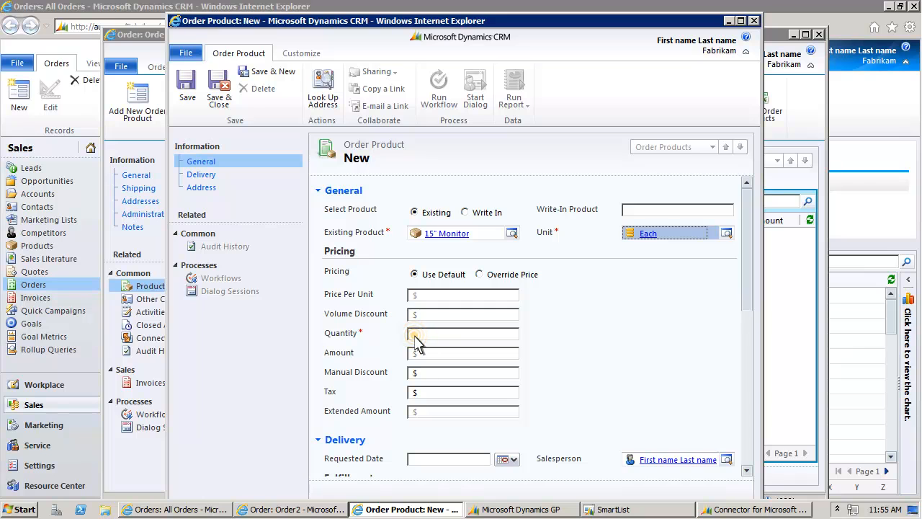
{"action": "type", "text": "1"}
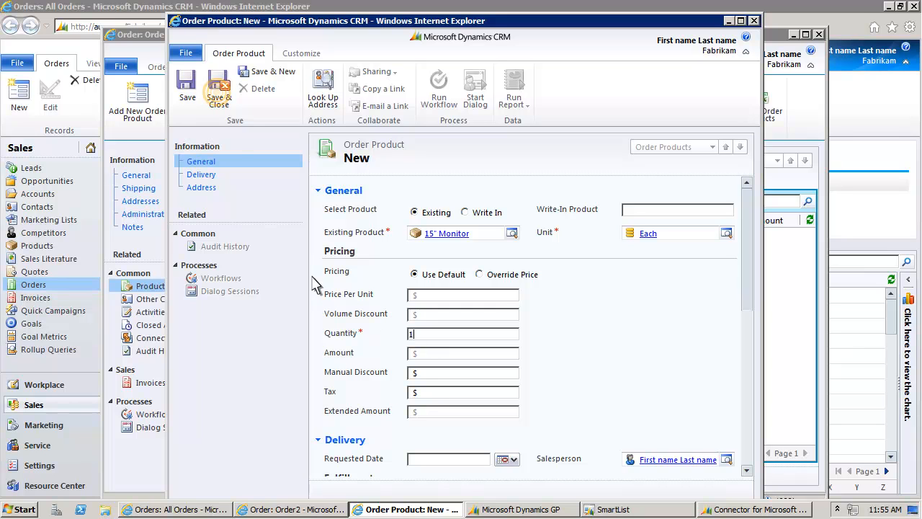
{"action": "mouse_move", "coordinate": [218, 87]}
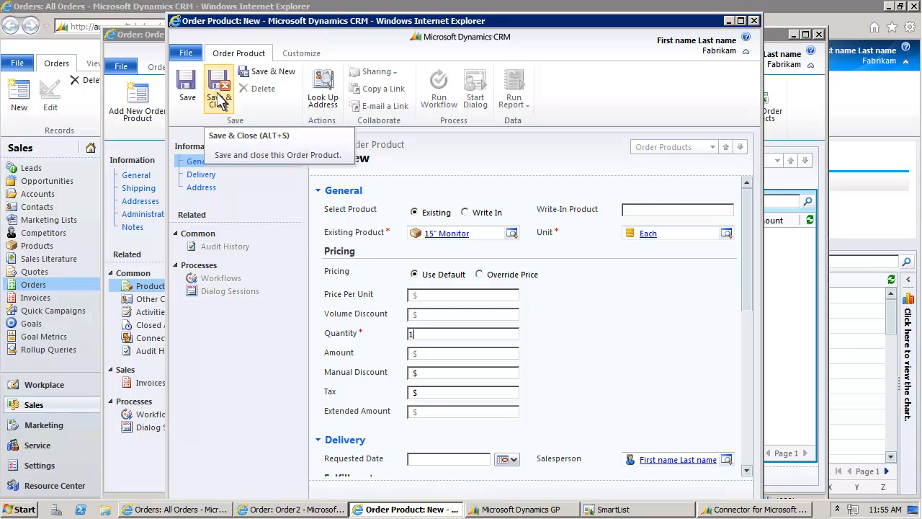
{"action": "left_click", "coordinate": [219, 87]}
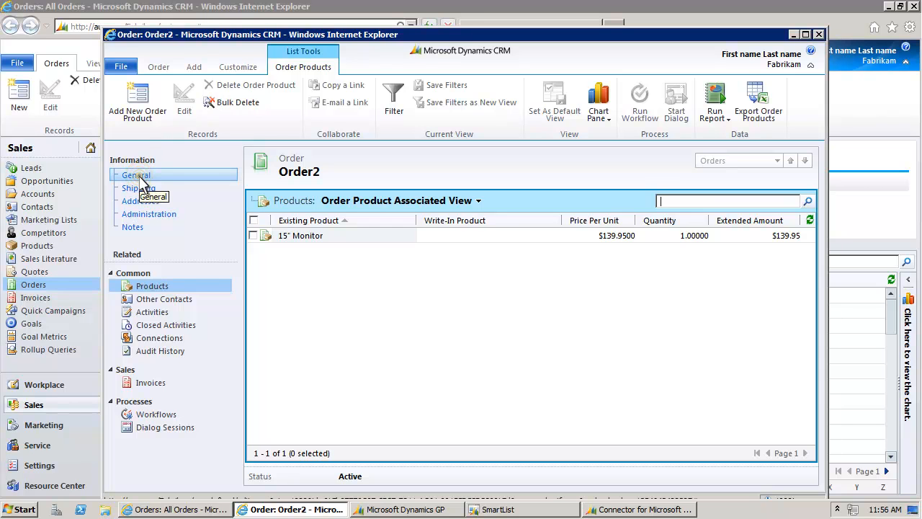
Recalculate Order2's totals to $139.95, submit the order, and switch to SmartList
{"action": "left_click", "coordinate": [135, 175]}
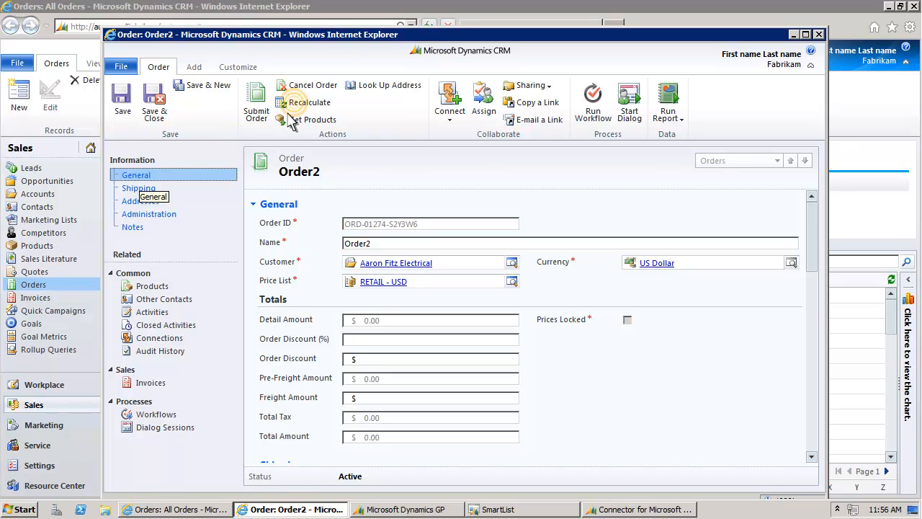
{"action": "left_click", "coordinate": [311, 101]}
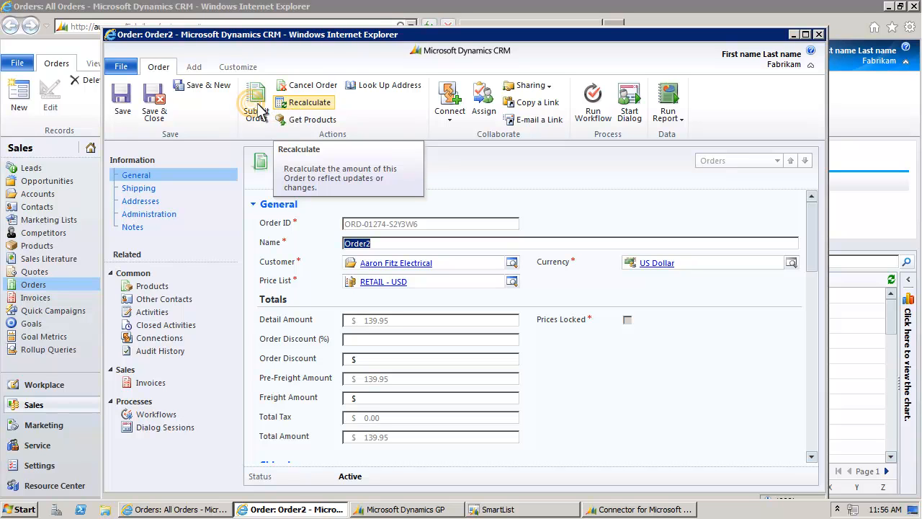
{"action": "mouse_move", "coordinate": [255, 101]}
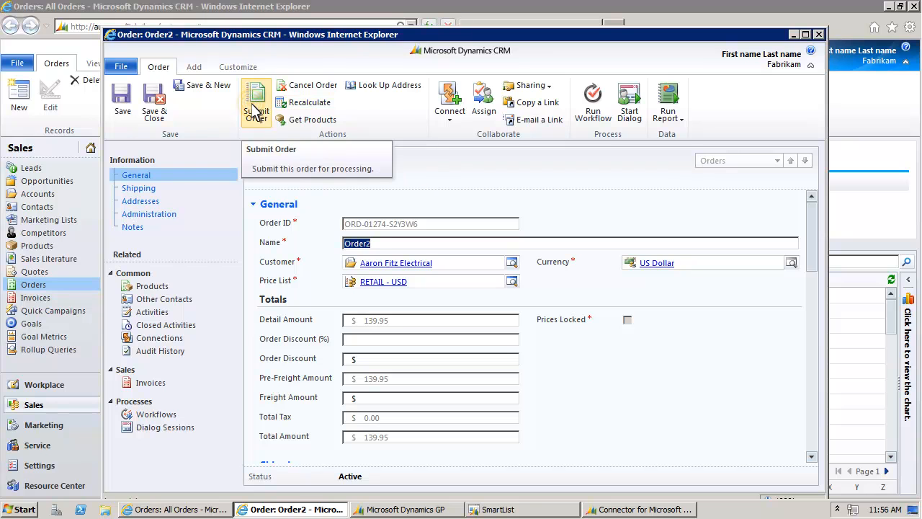
{"action": "left_click", "coordinate": [256, 101]}
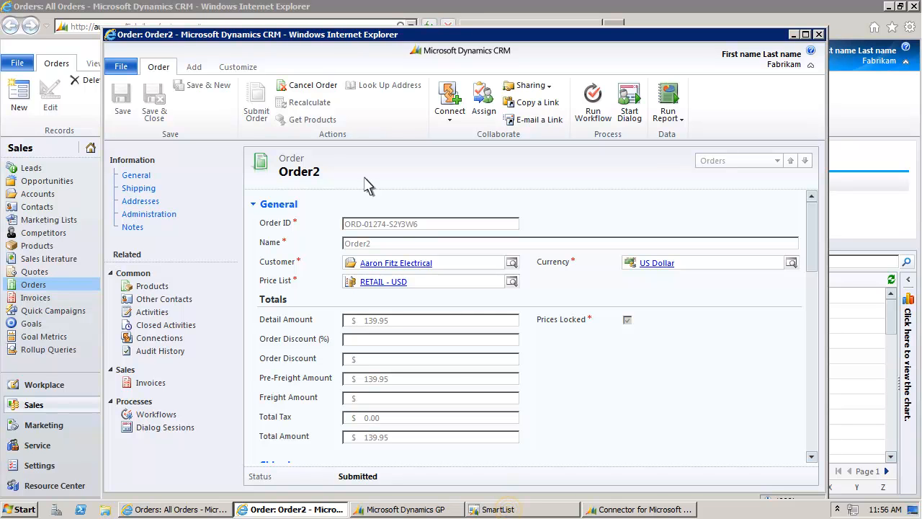
{"action": "left_click", "coordinate": [502, 510]}
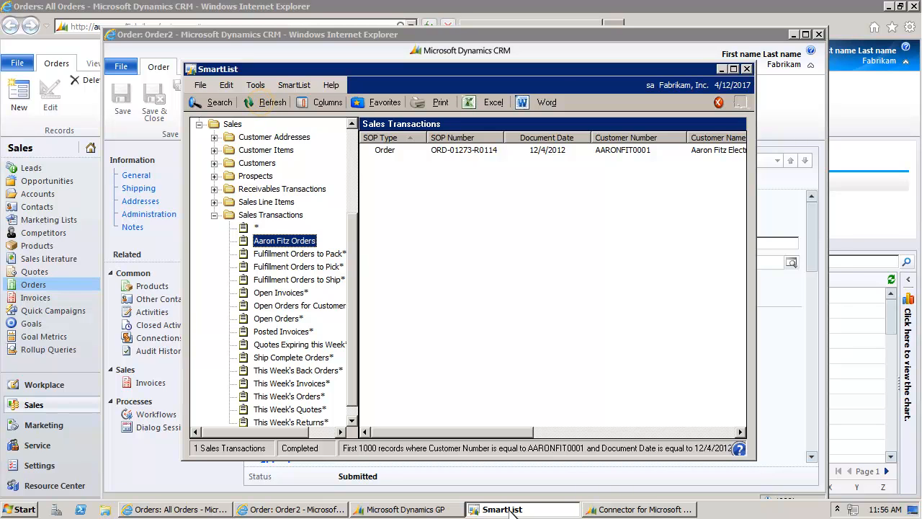
{"action": "mouse_move", "coordinate": [389, 421]}
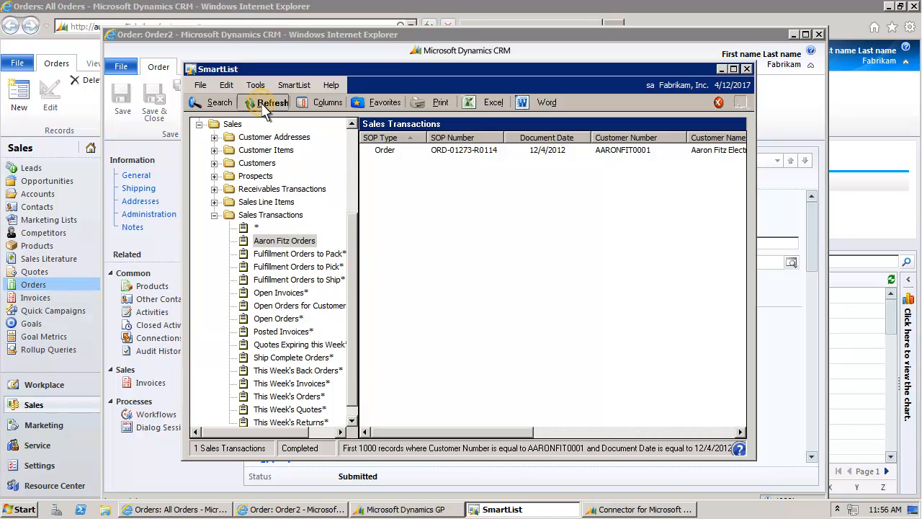
Refresh Aaron Fitz Orders so ORD-01274-S0056 appears alongside ORD-01273-R0114
{"action": "left_click", "coordinate": [272, 101]}
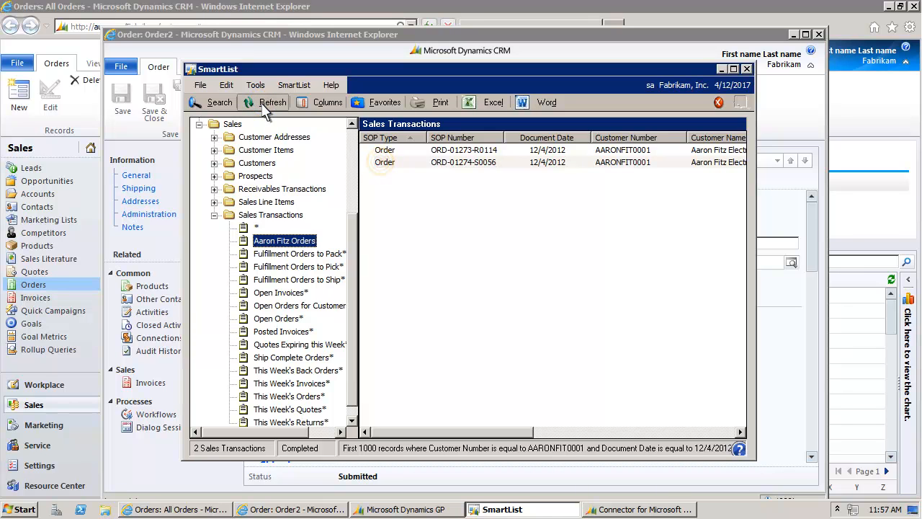